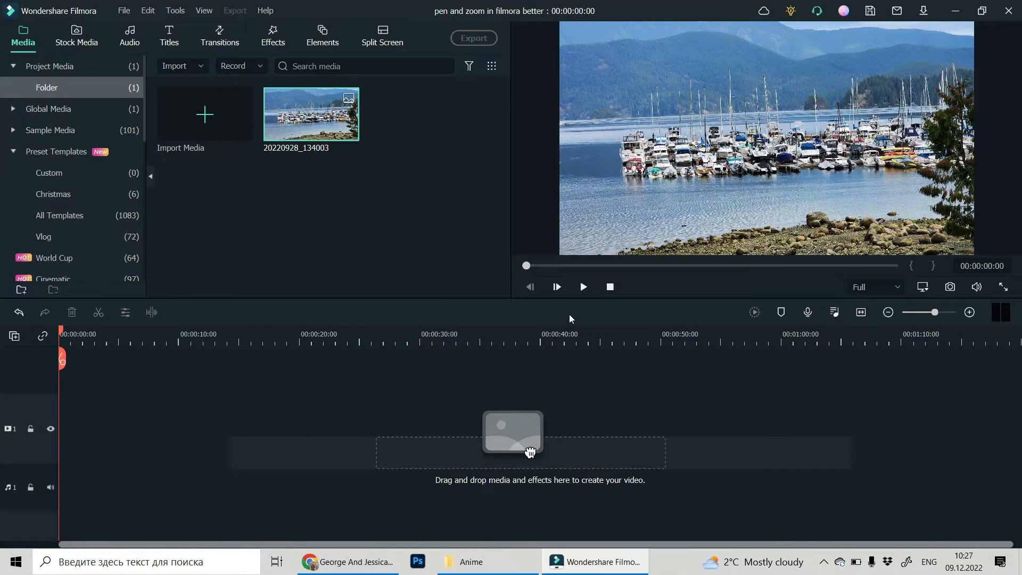
mouse_move(445, 149)
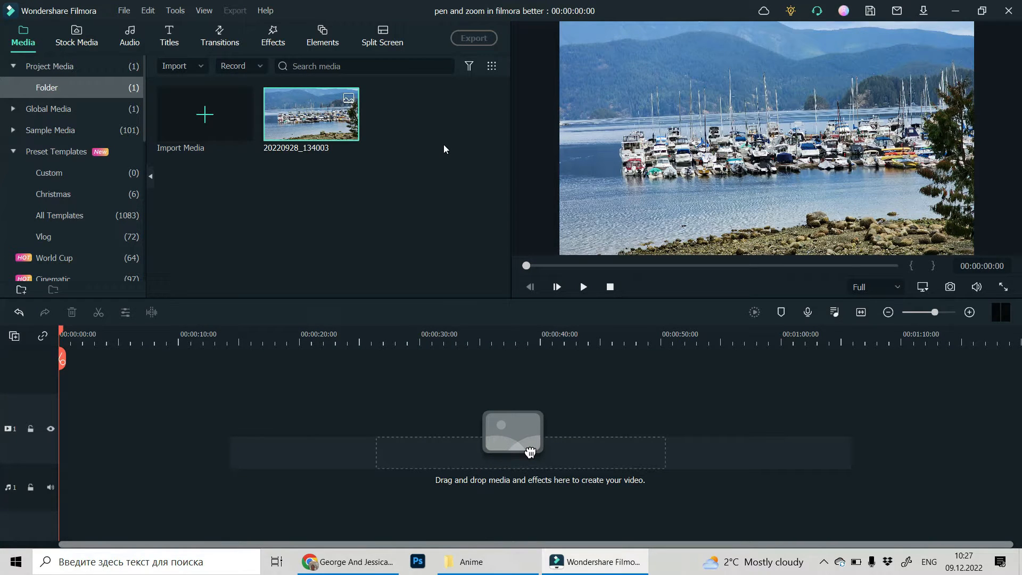
Step: Drag photo 20220928_134003 onto the video track as a five-second clip
left_click_drag(311, 113, 271, 427)
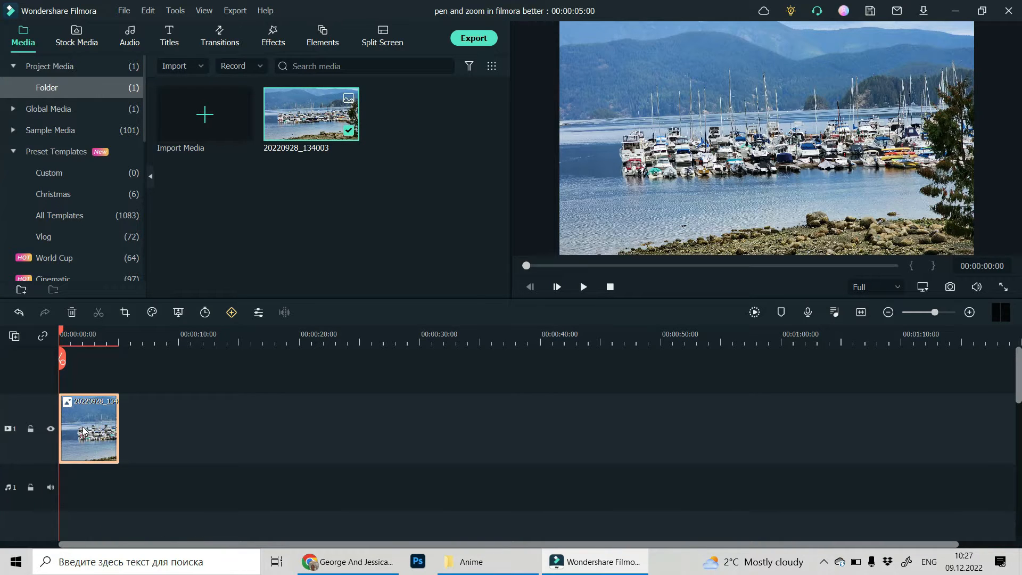
Step: Open Crop and Zoom for the marina clip from its right-click Video menu
right_click(85, 430)
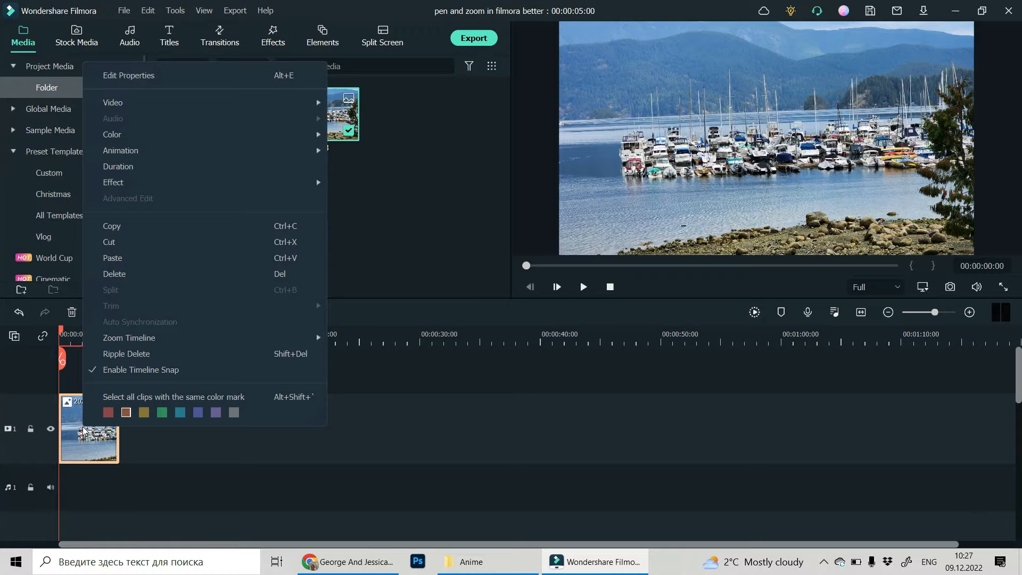
mouse_move(125, 103)
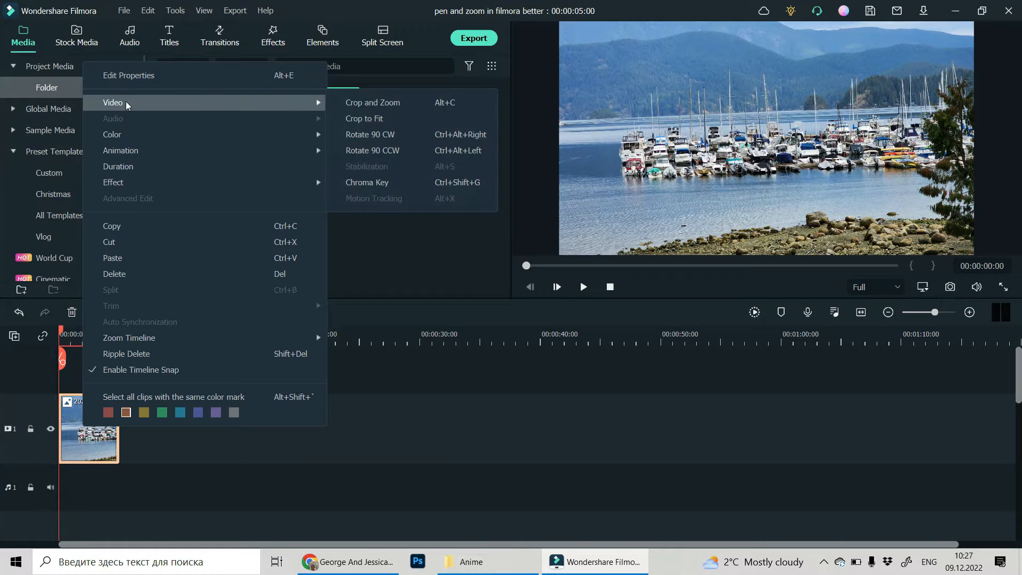
mouse_move(390, 105)
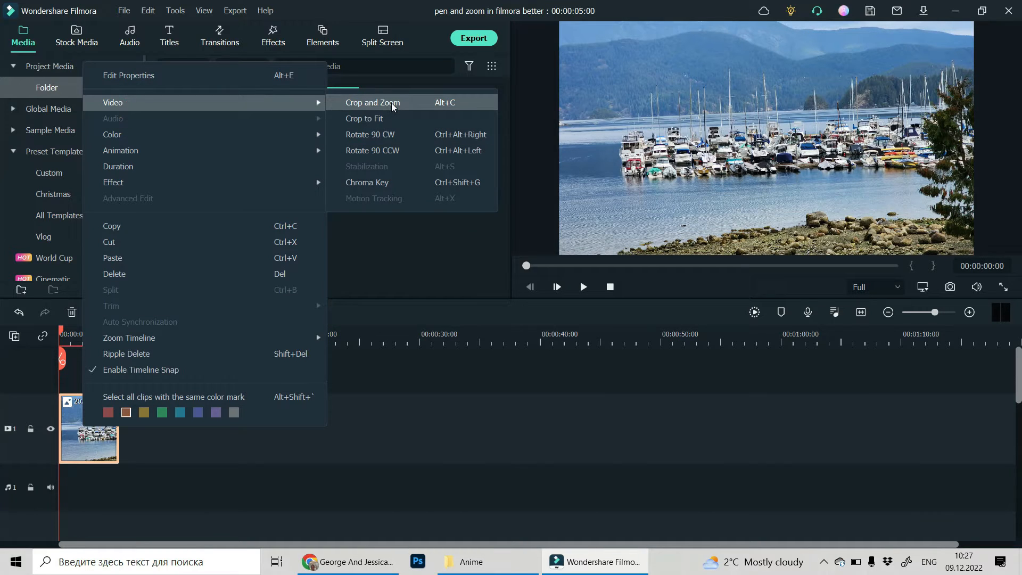
left_click(372, 102)
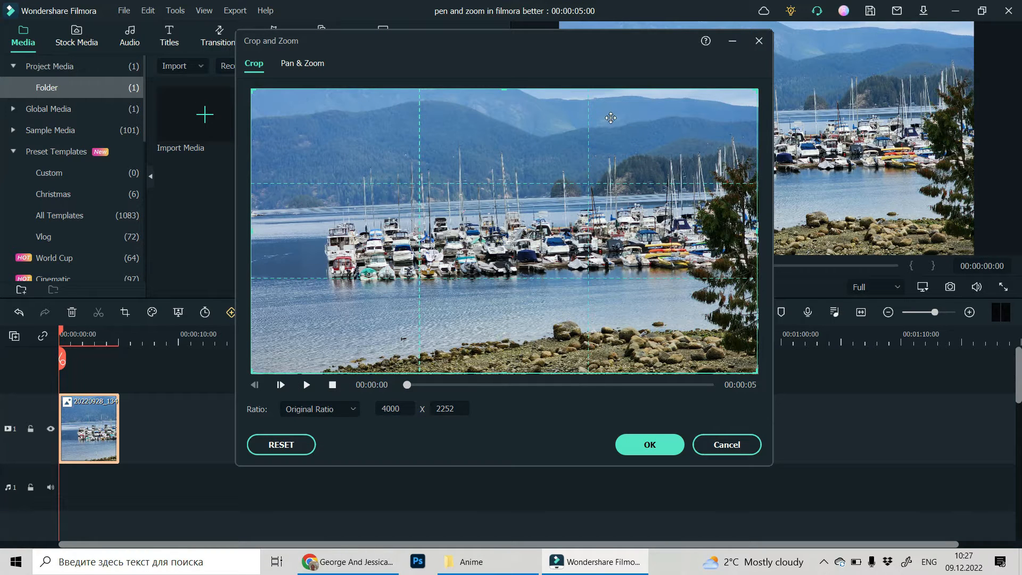
Step: Switch to the Pan & Zoom tab and preview the default zoom-in animation
left_click(303, 64)
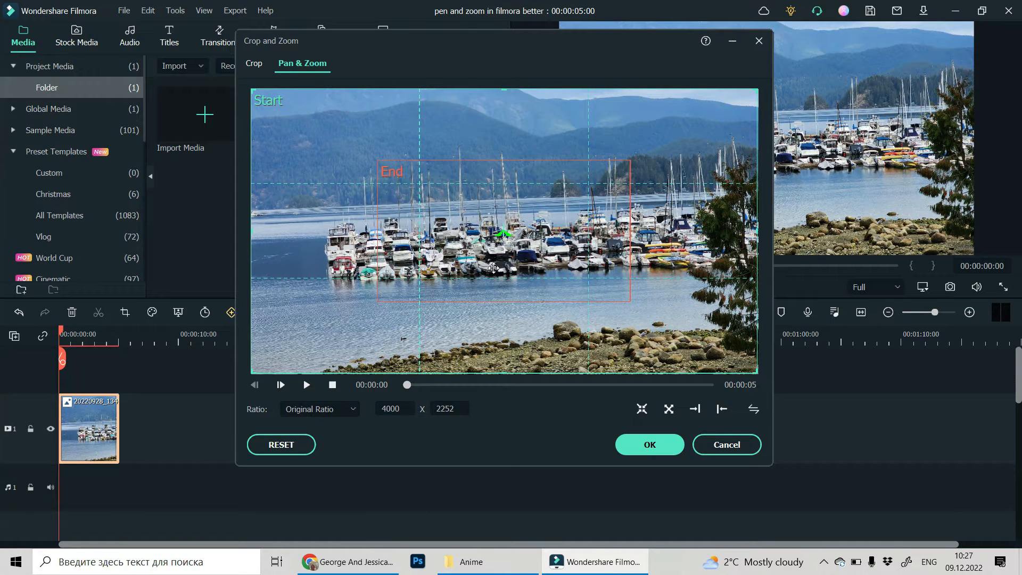
mouse_move(576, 352)
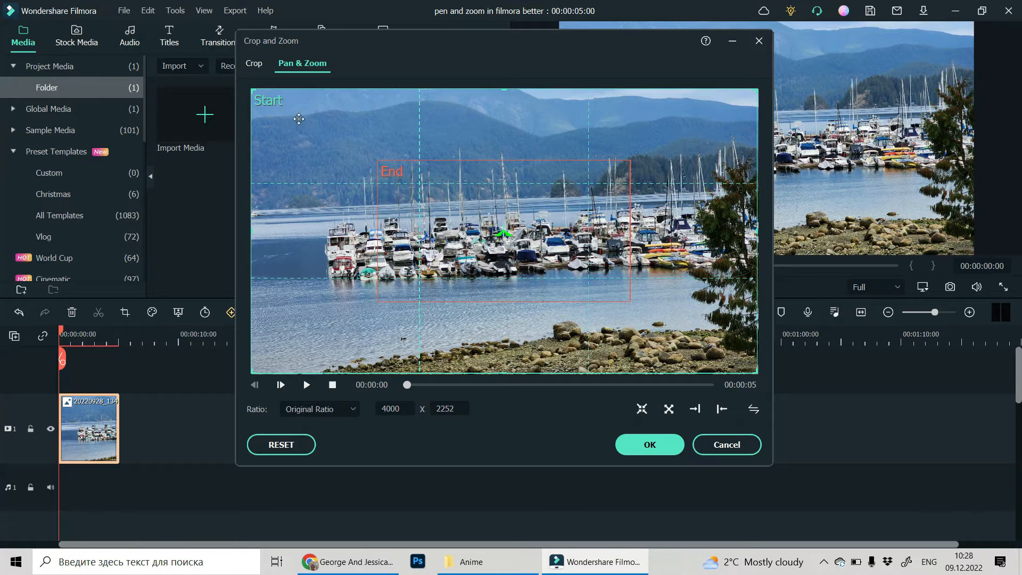
mouse_move(291, 108)
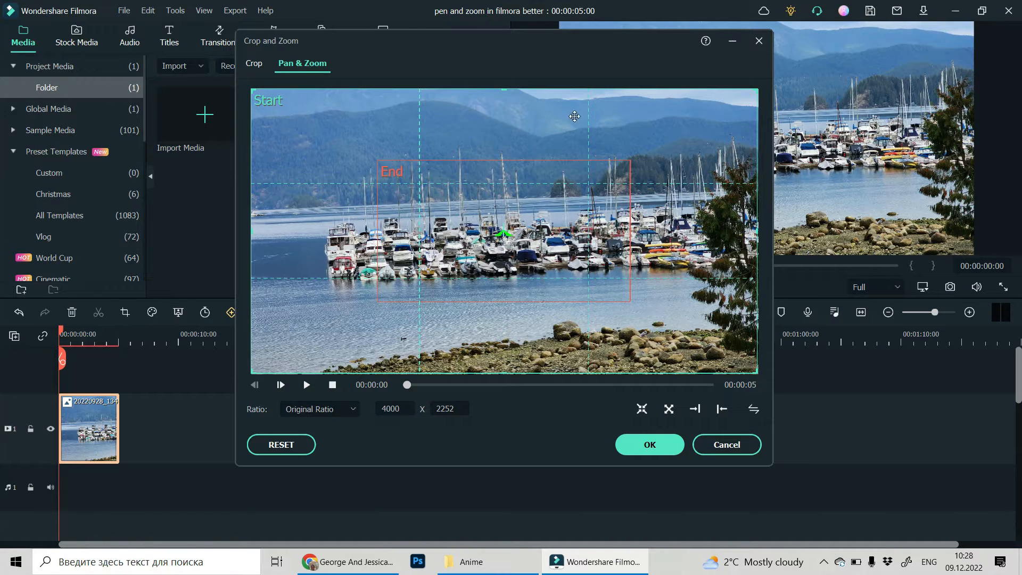
mouse_move(505, 235)
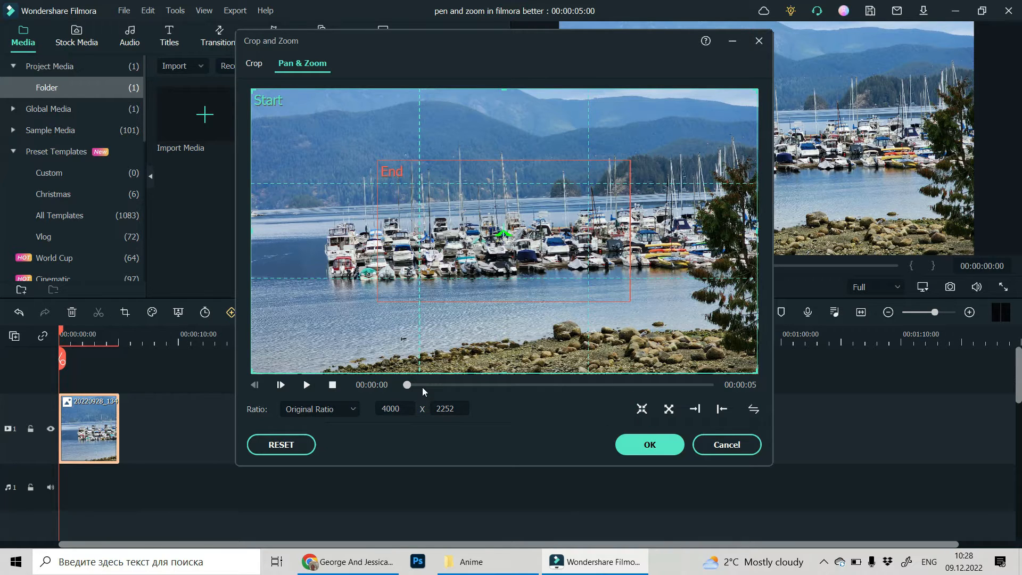
left_click(306, 385)
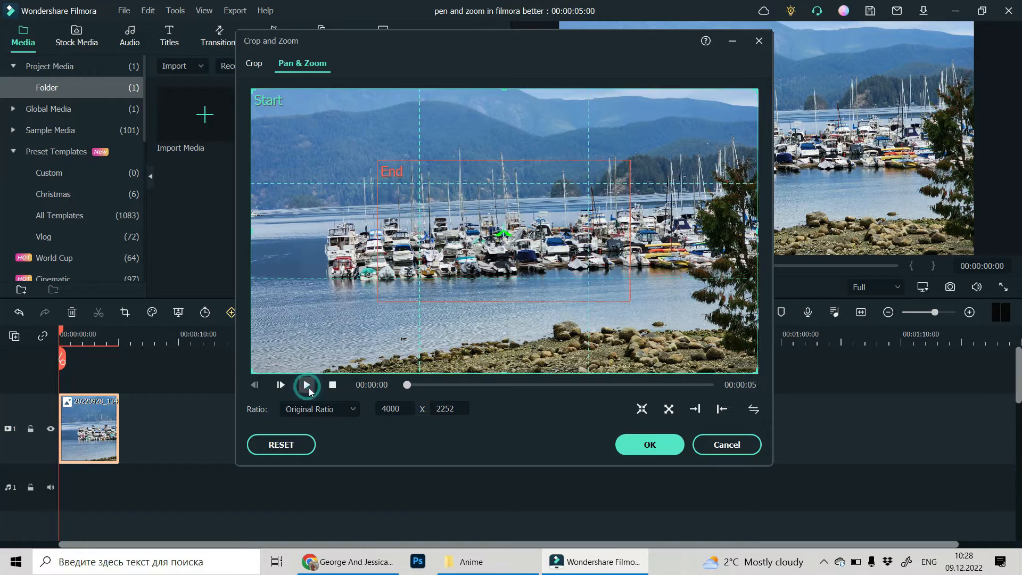
left_click(307, 385)
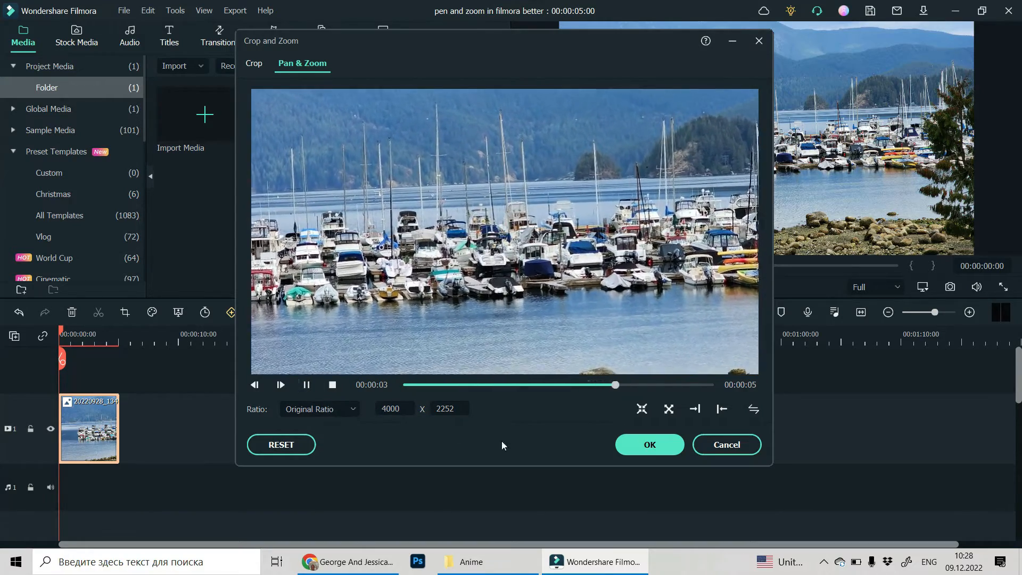
Step: Reverse the start and end frames and preview the reversed zoom
left_click(669, 409)
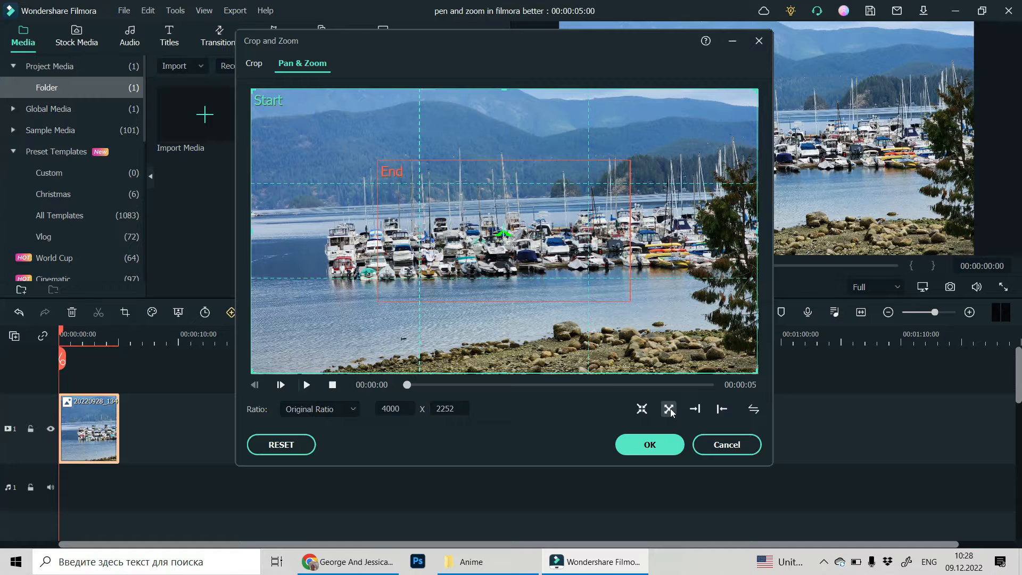
left_click(669, 409)
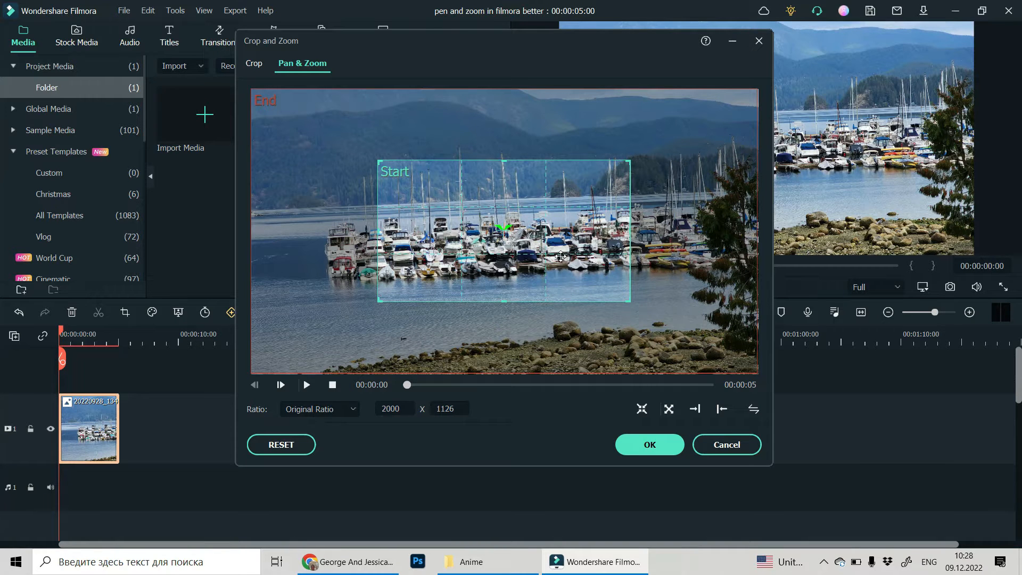
mouse_move(662, 223)
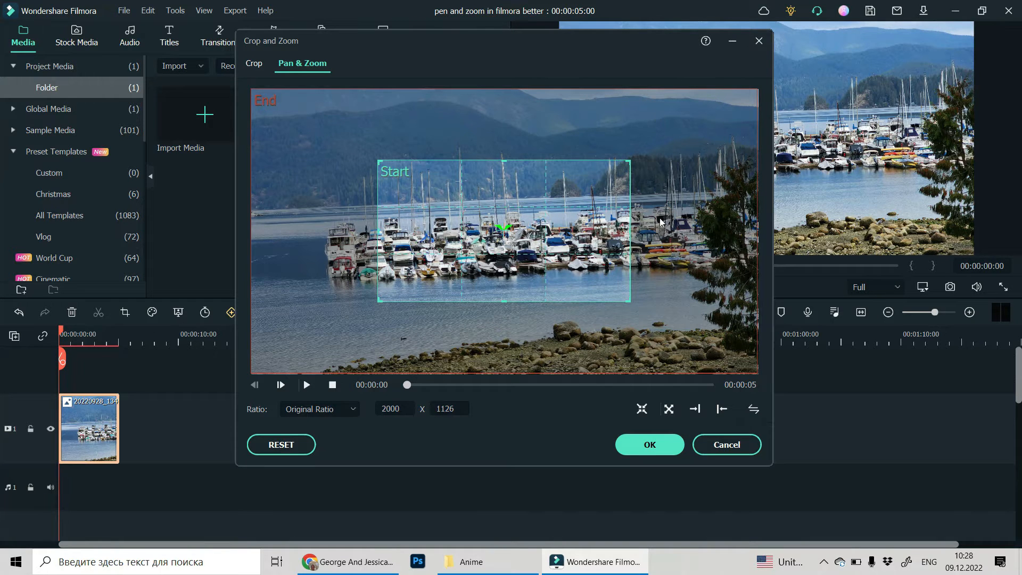
left_click(306, 385)
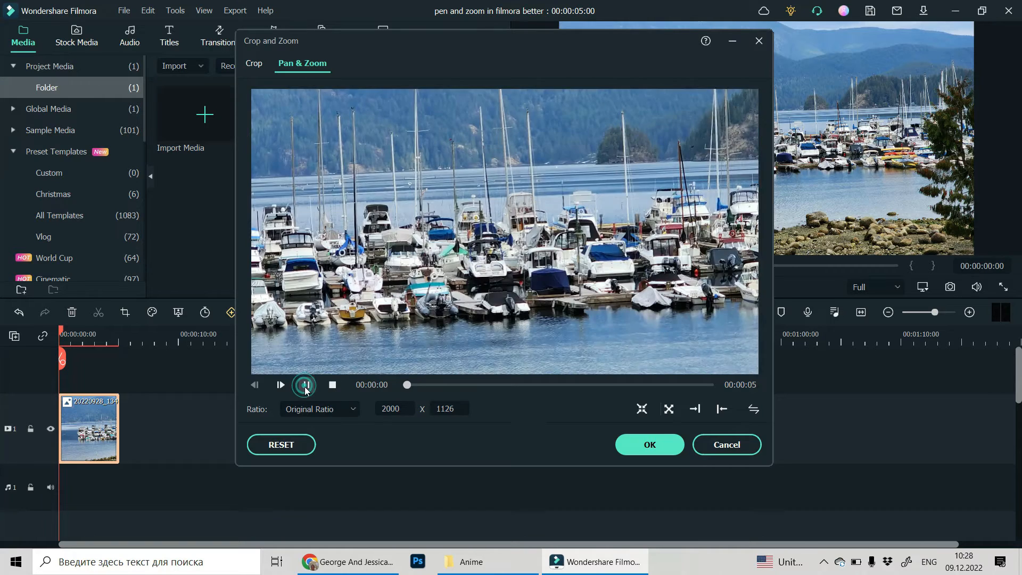
left_click(305, 385)
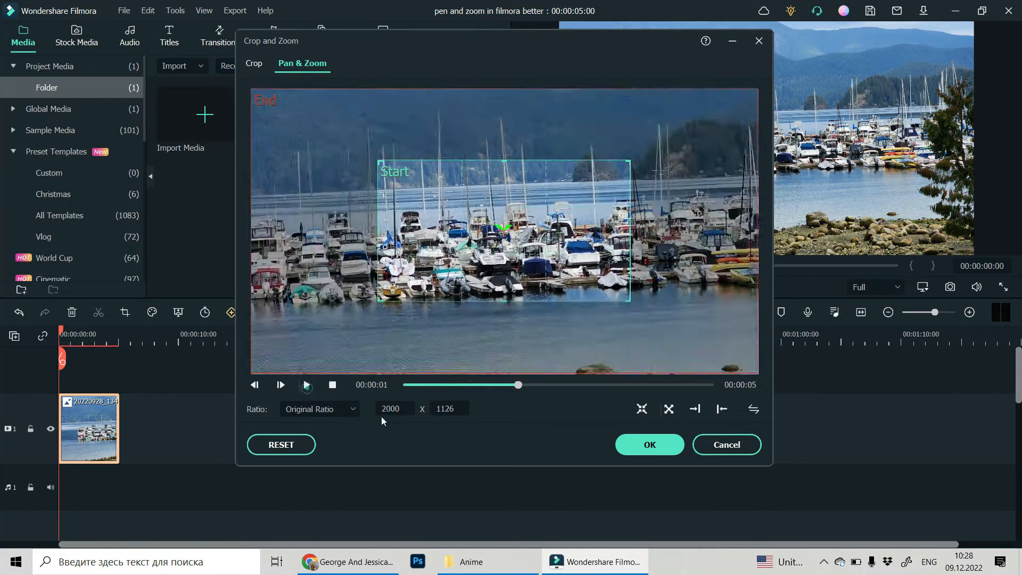
Step: Move the Start frame to the left edge, swap frames, and preview the right-to-left pan
left_click_drag(502, 232, 307, 232)
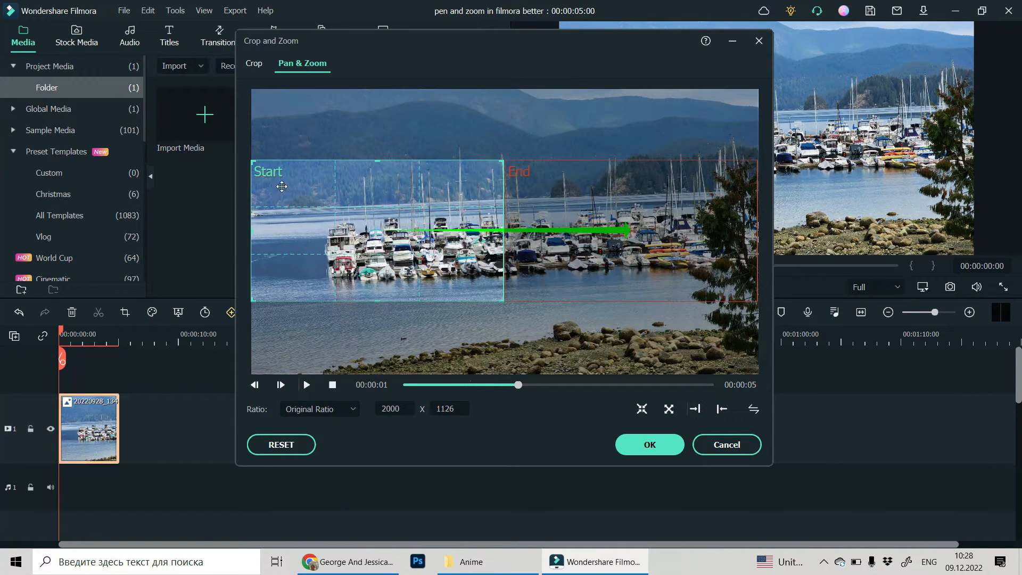
left_click(306, 385)
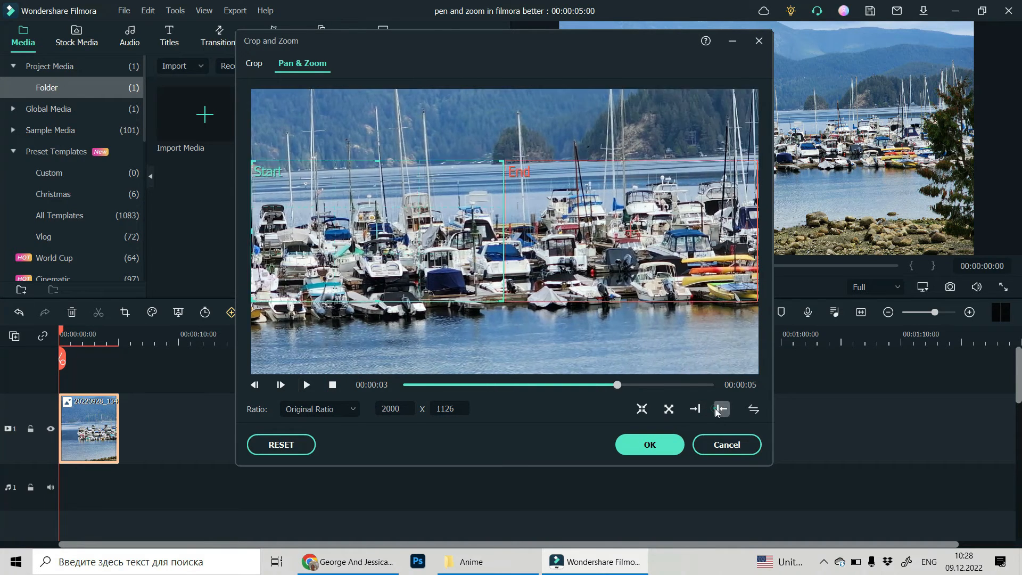
left_click(307, 385)
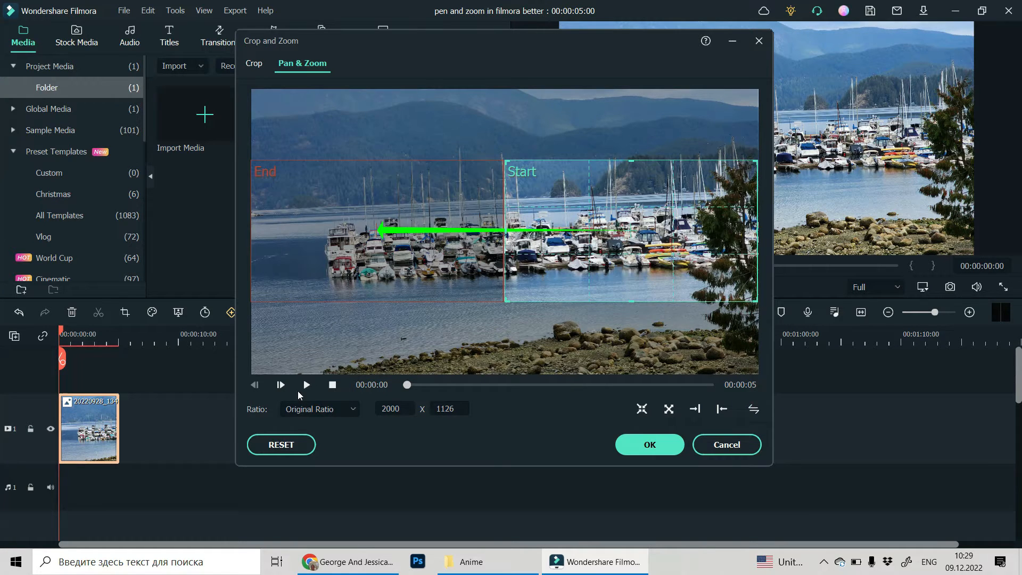
left_click(307, 385)
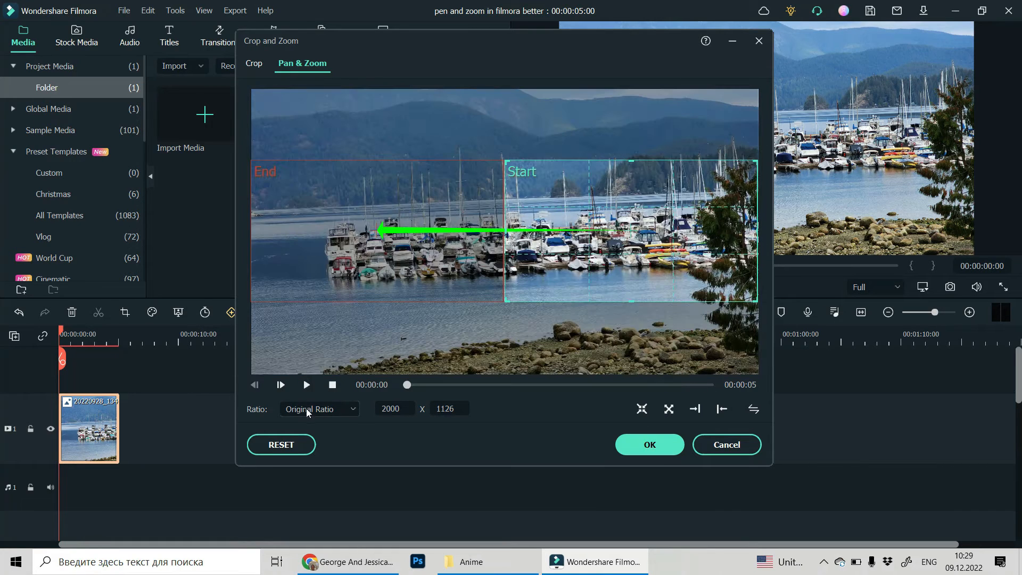
left_click(320, 409)
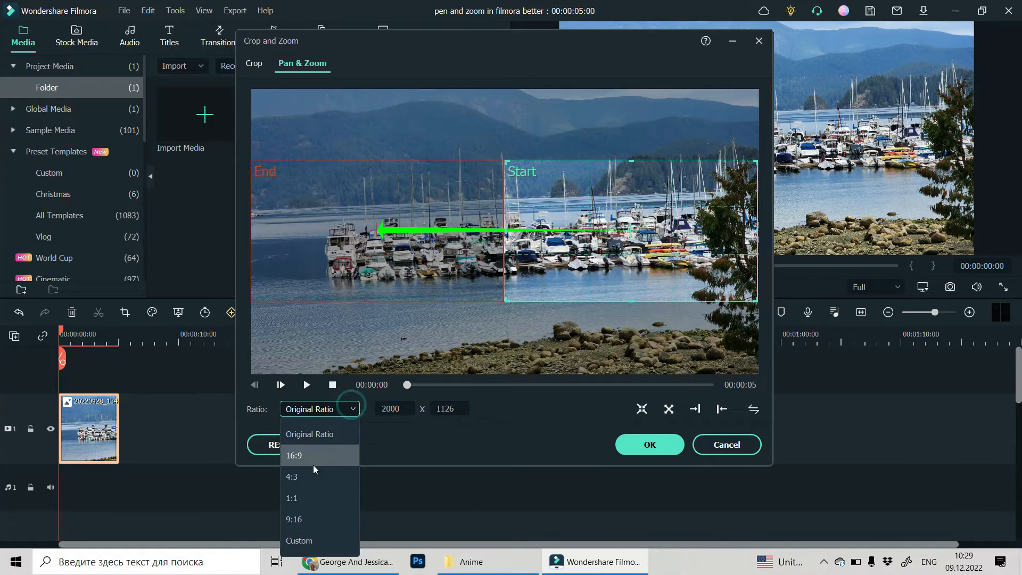
left_click(294, 456)
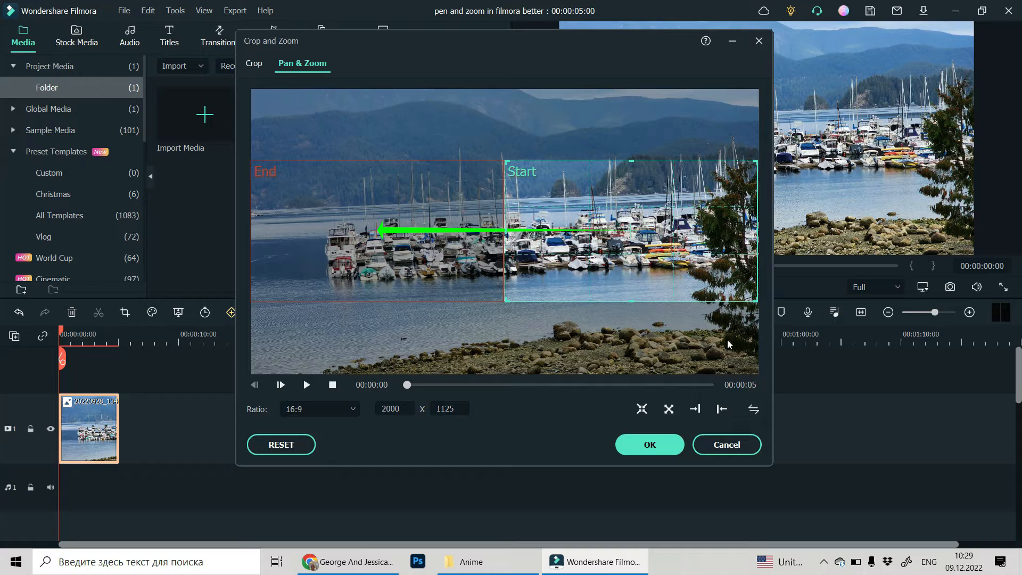
mouse_move(711, 349)
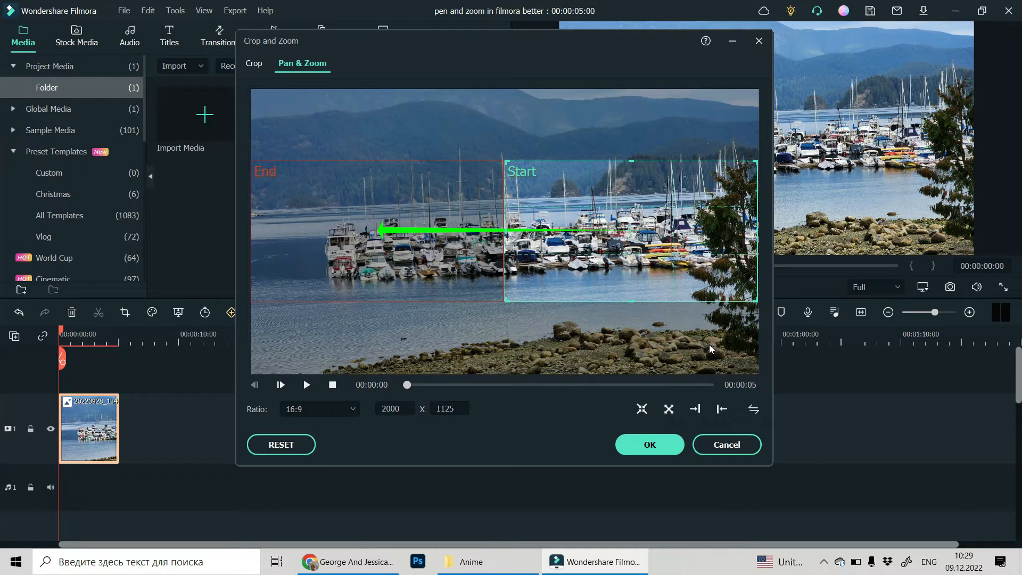
mouse_move(537, 111)
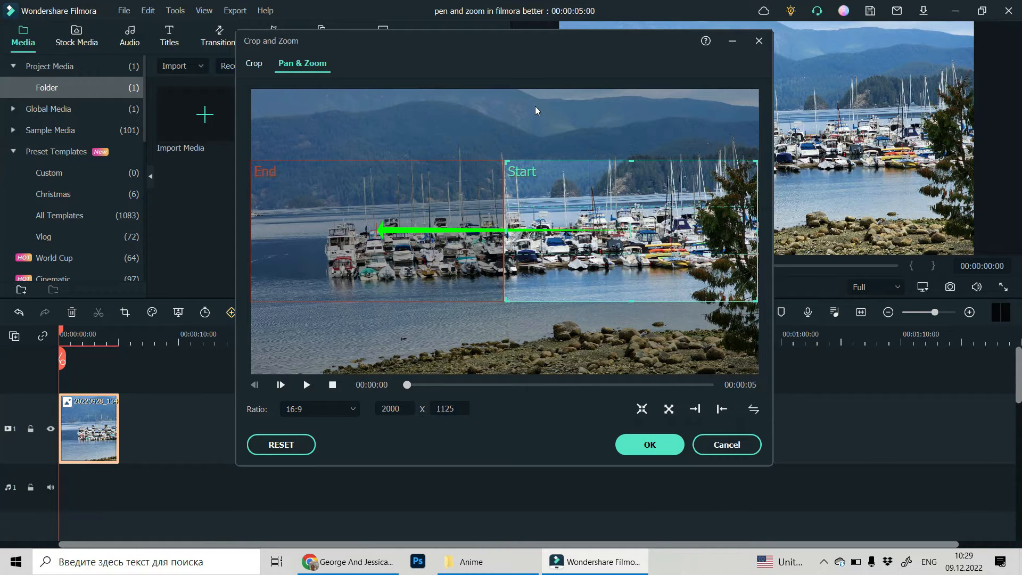
mouse_move(679, 150)
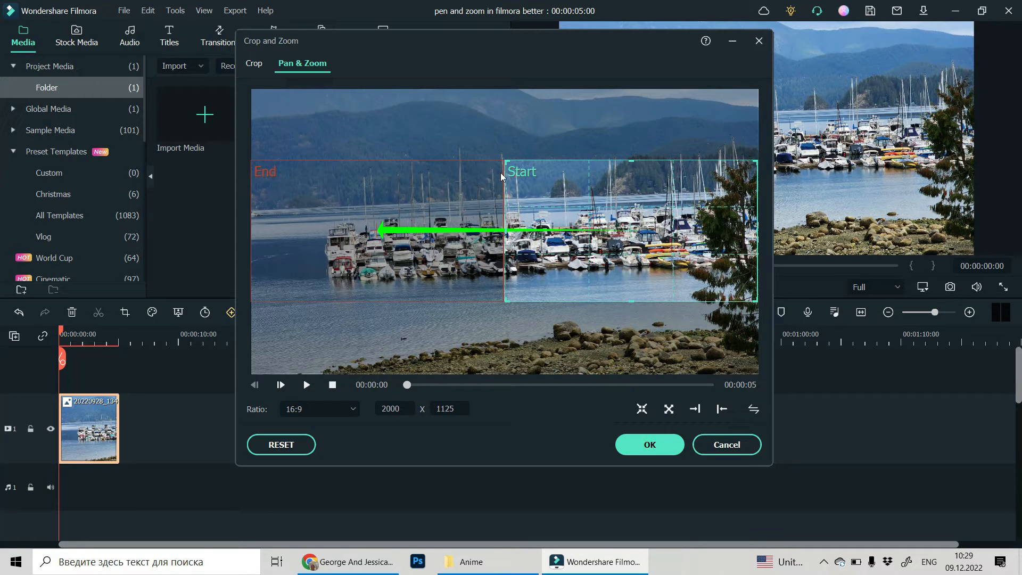
mouse_move(685, 133)
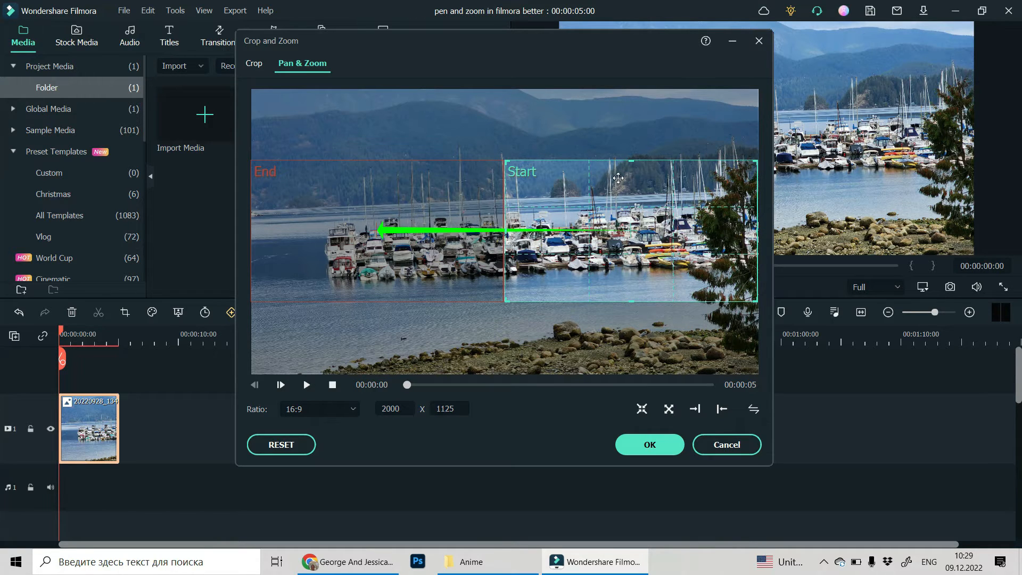
mouse_move(732, 175)
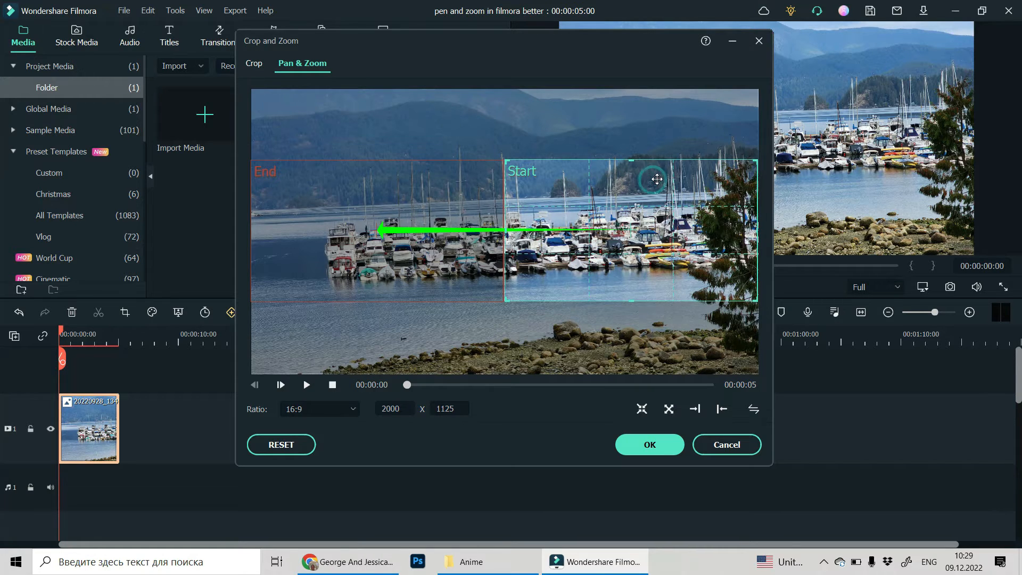
Step: Move the Start frame up and right, enlarging it to about 3076 x 1730
left_click_drag(657, 179, 657, 111)
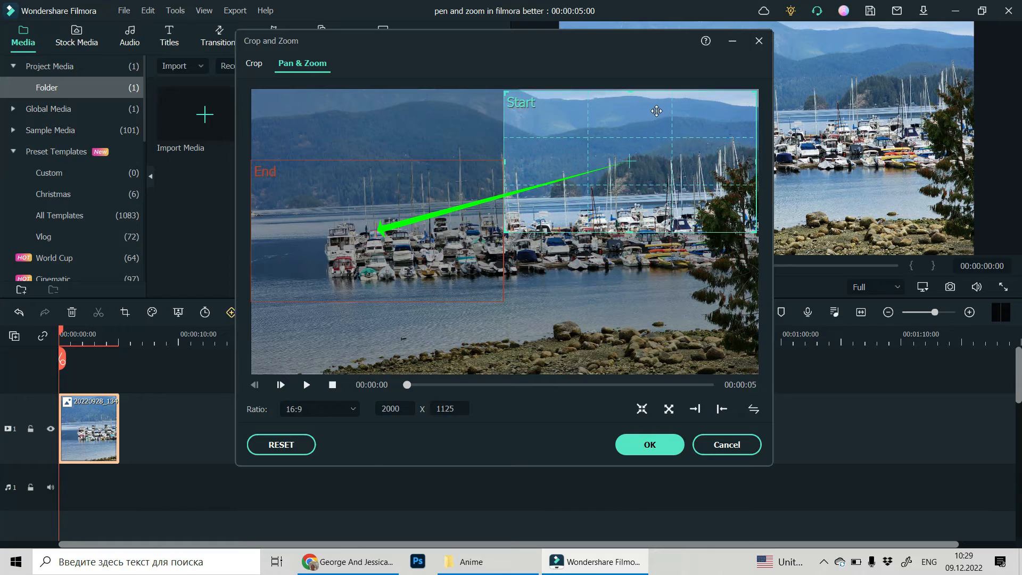
left_click_drag(656, 111, 515, 127)
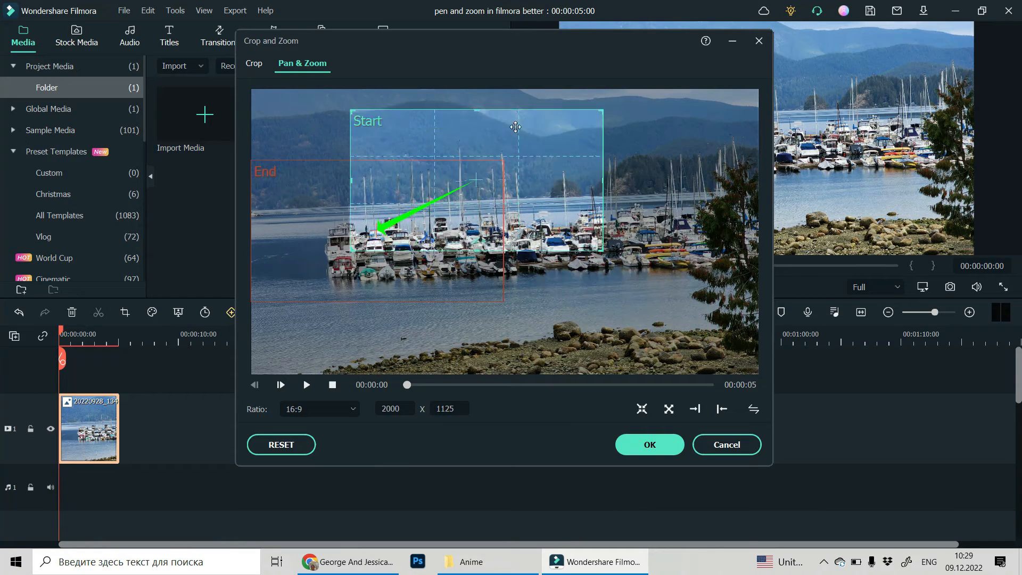
left_click_drag(514, 127, 602, 133)
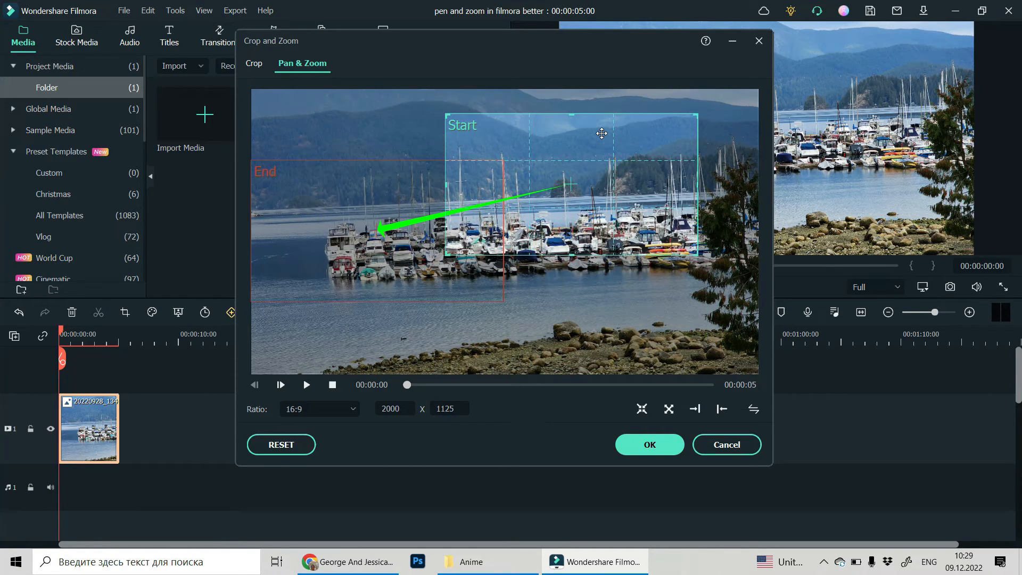
left_click_drag(602, 133, 622, 130)
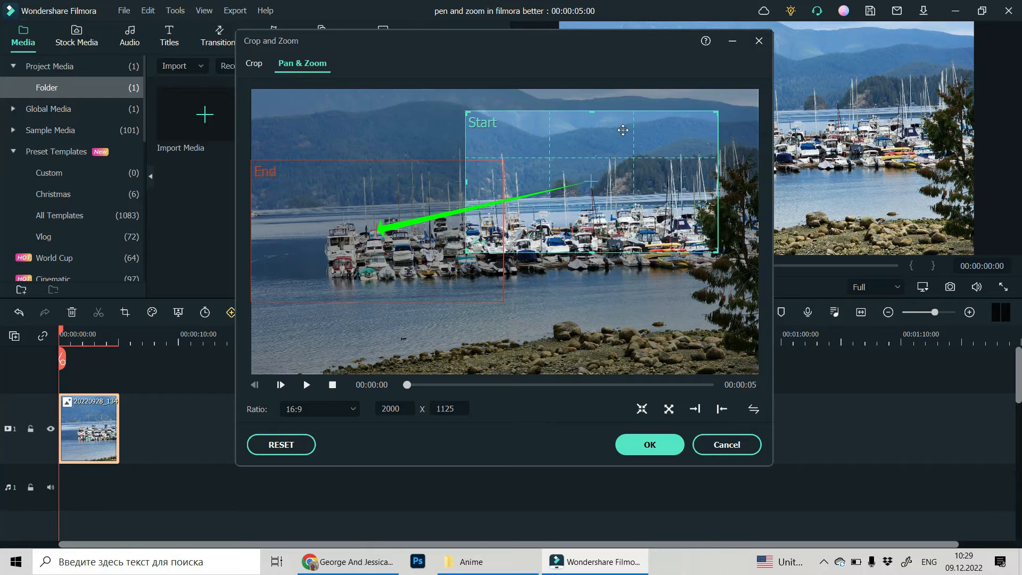
left_click_drag(622, 130, 669, 110)
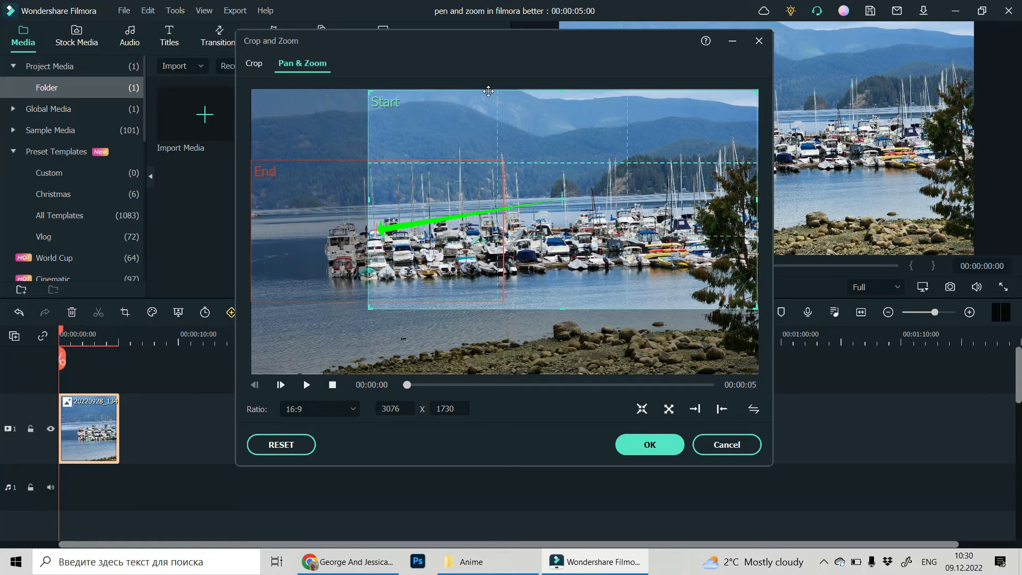
mouse_move(325, 206)
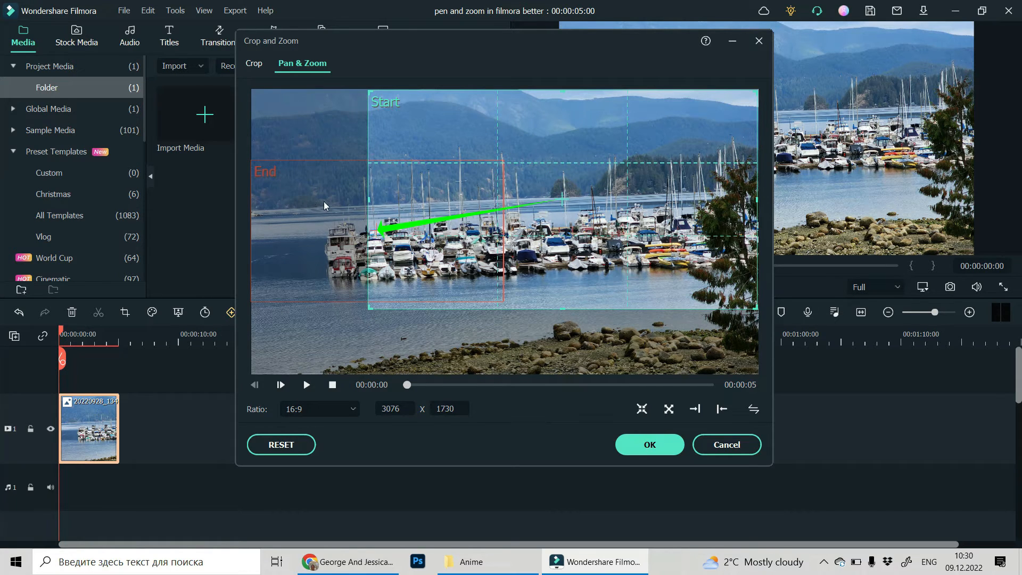
mouse_move(302, 194)
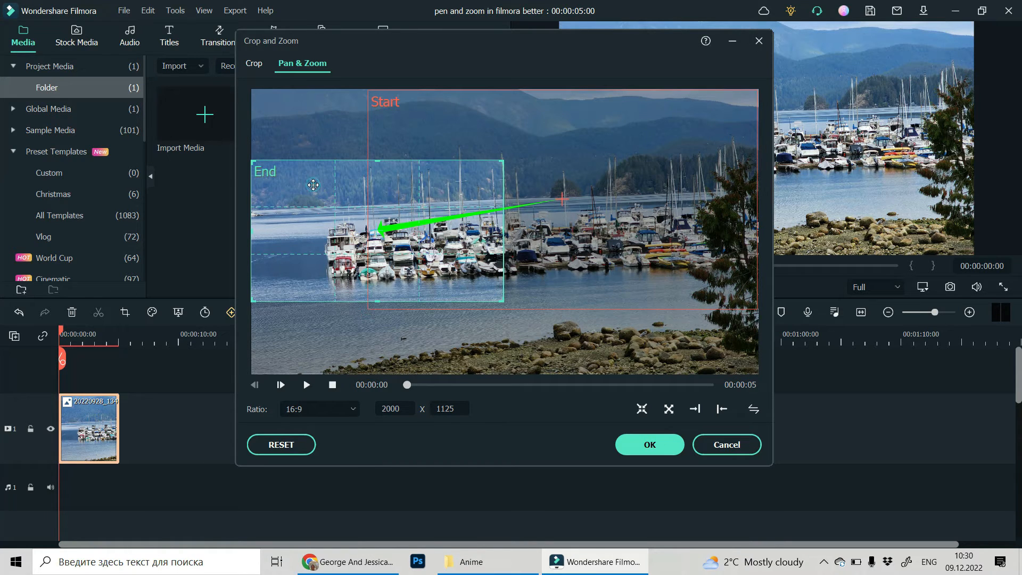
Step: Place the End frame on the left boats, shrinking it to about 724 x 407
left_click_drag(313, 185, 345, 223)
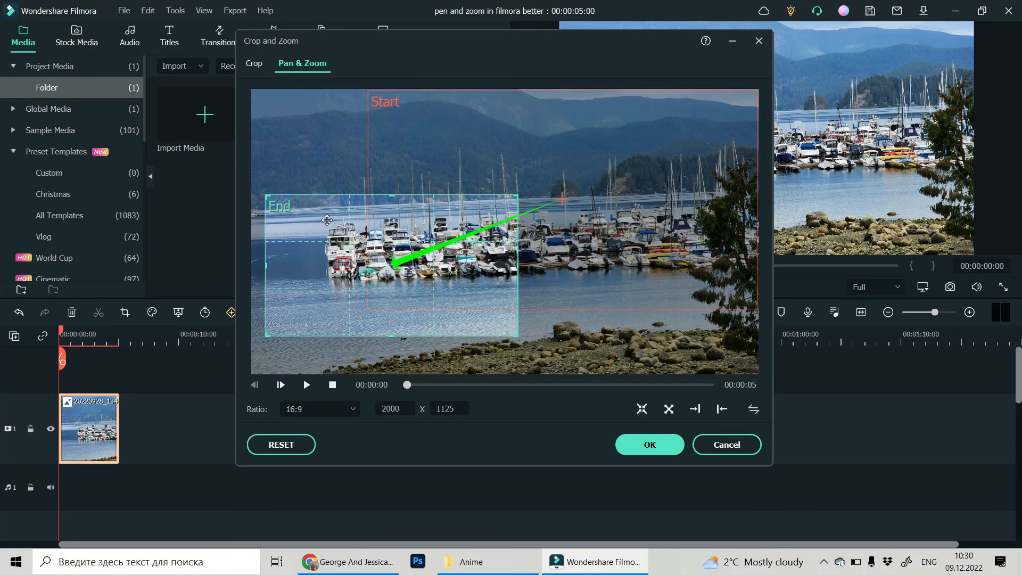
left_click_drag(326, 220, 312, 206)
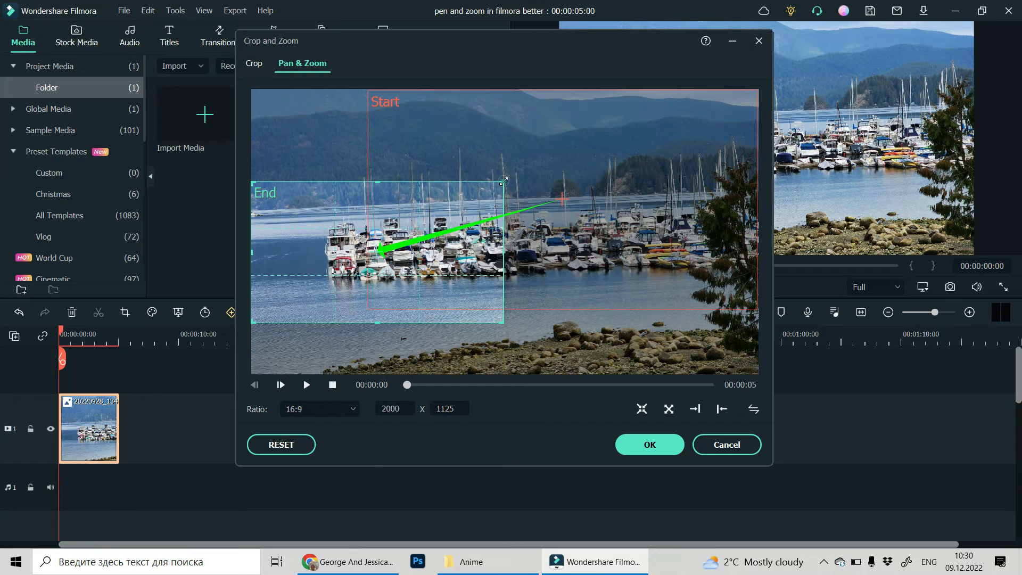
left_click_drag(505, 181, 452, 213)
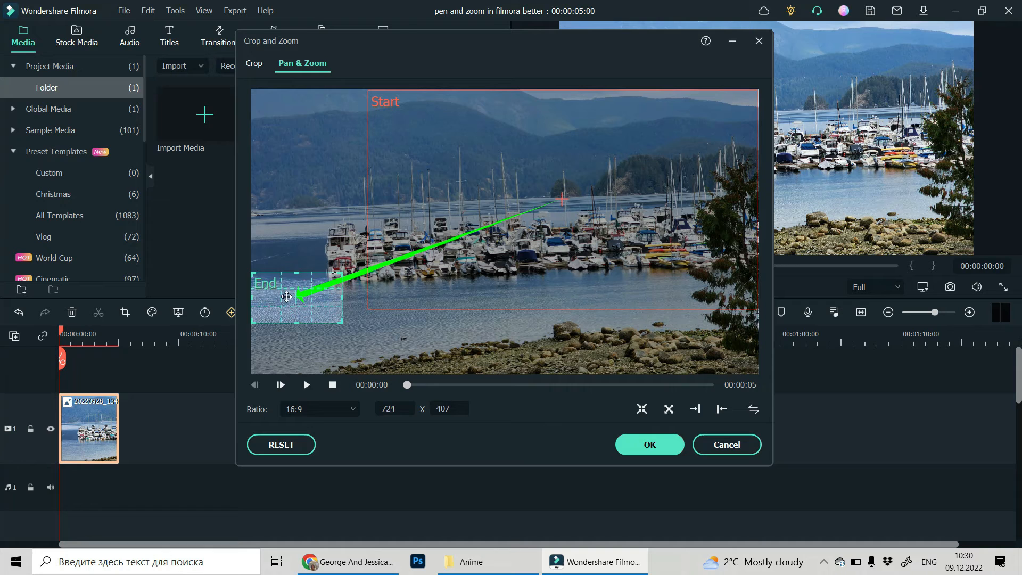
left_click_drag(297, 298, 343, 252)
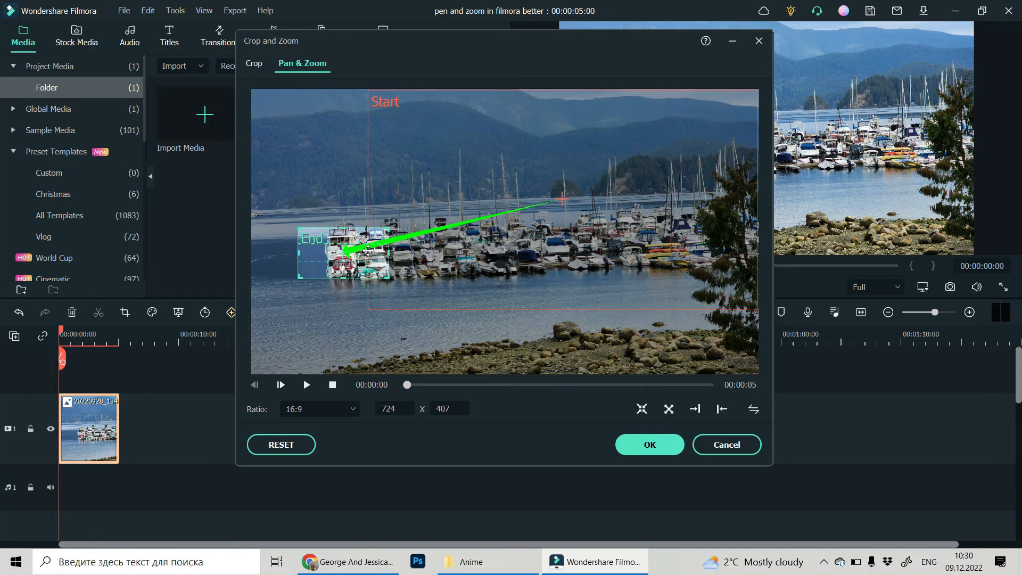
mouse_move(383, 390)
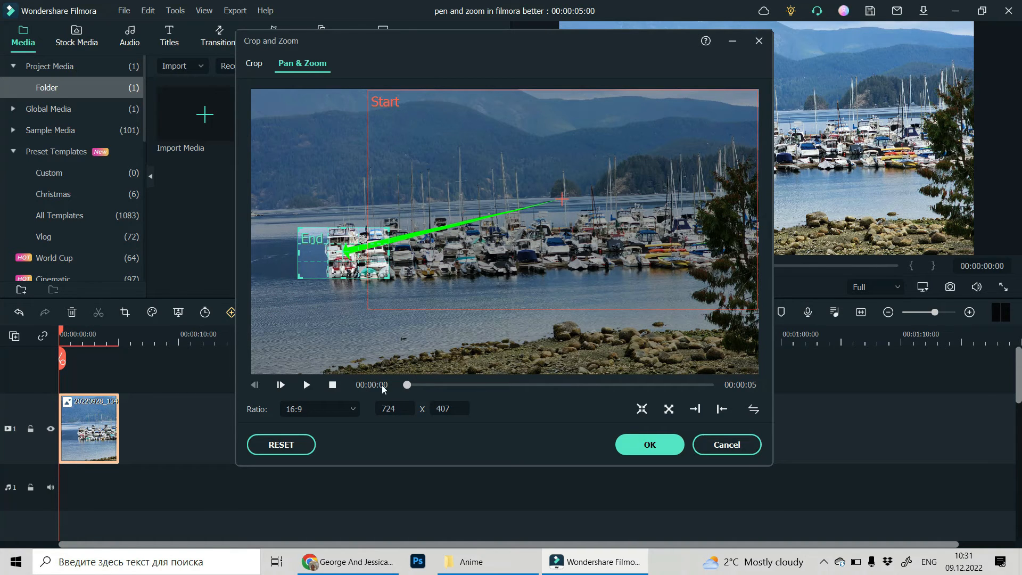
left_click(306, 385)
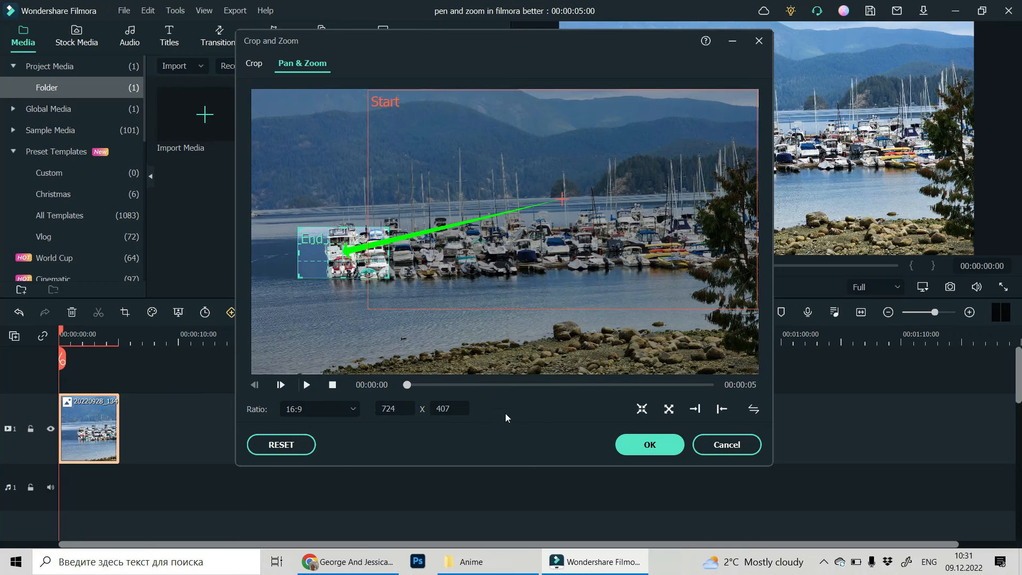
mouse_move(595, 362)
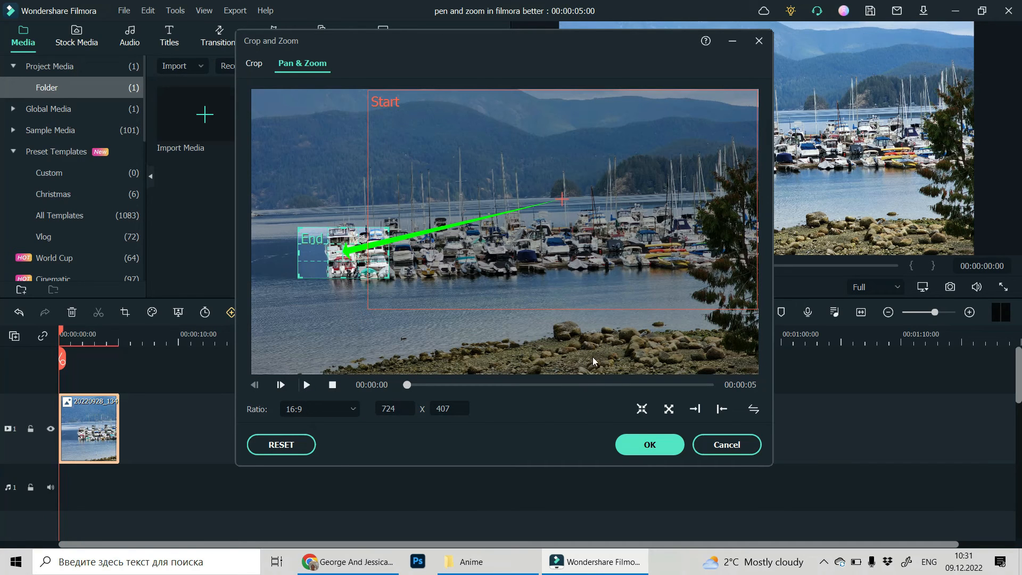
Step: Confirm Crop and Zoom with OK, then play and pause the clip preview
left_click(650, 445)
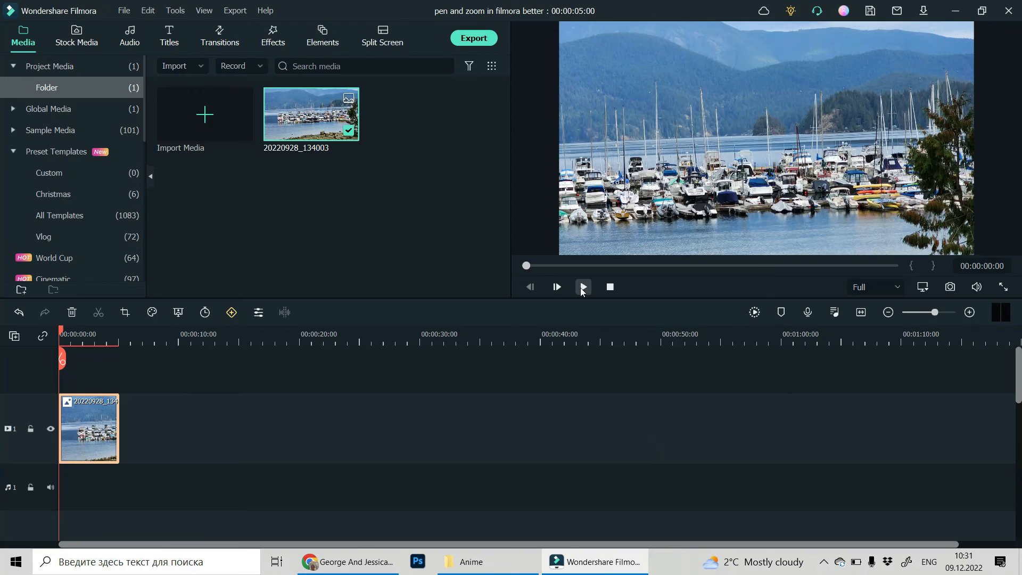
left_click(584, 287)
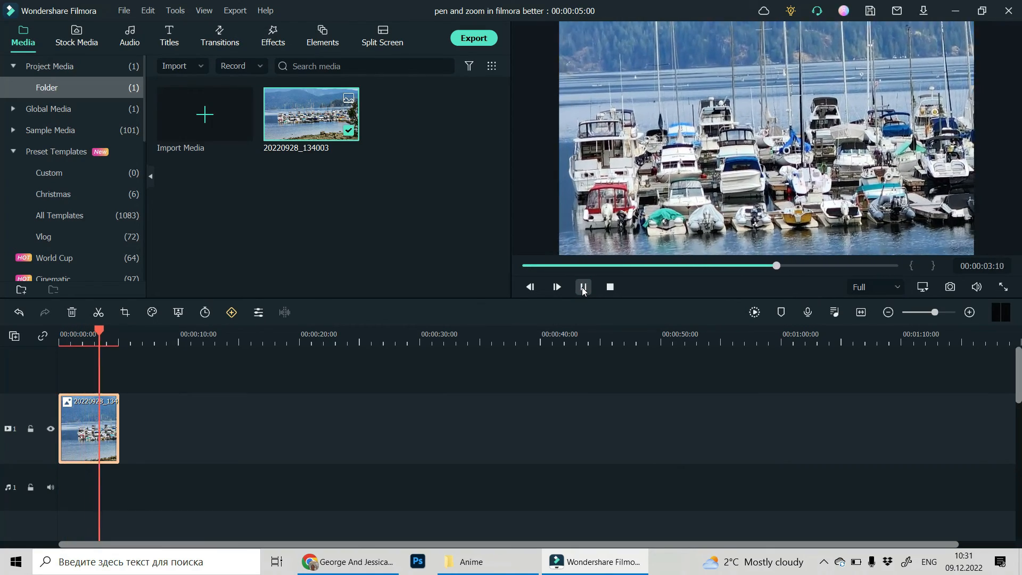
left_click(583, 287)
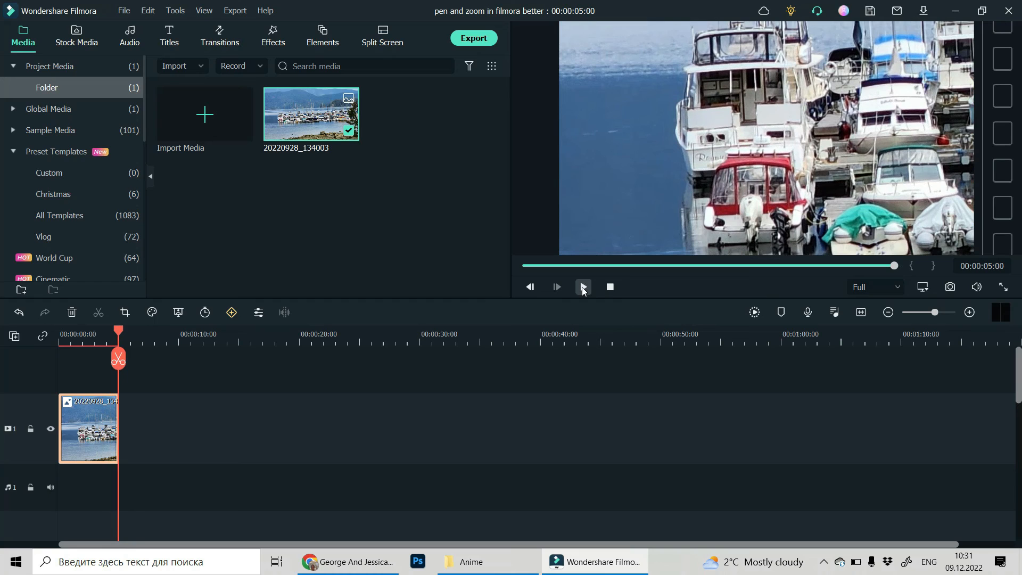